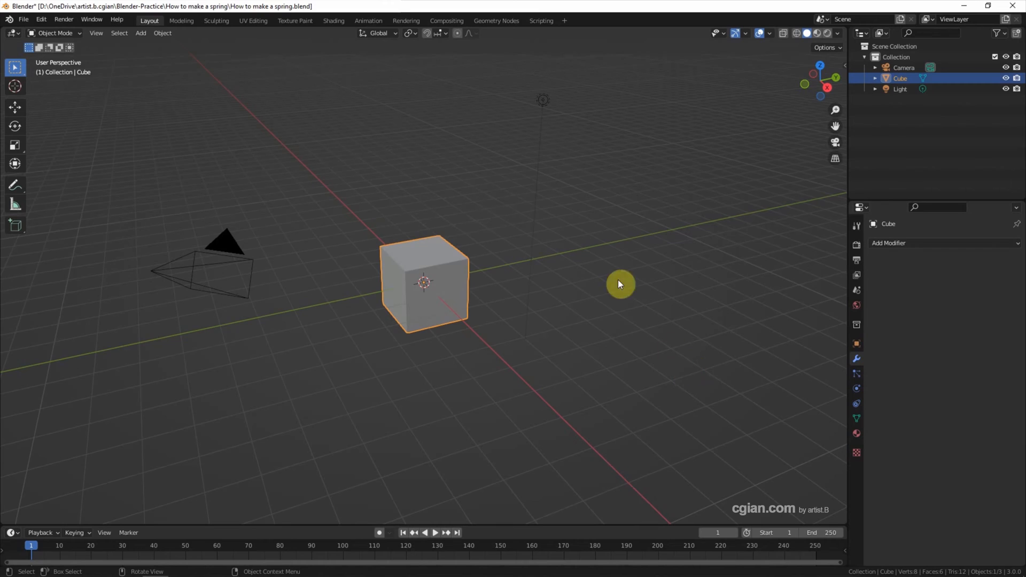
Step: Delete the default cube, camera and light, and add a mesh circle at the origin
{"action": "left_click_drag", "start_coordinate": [620, 283], "coordinate": [93, 413]}
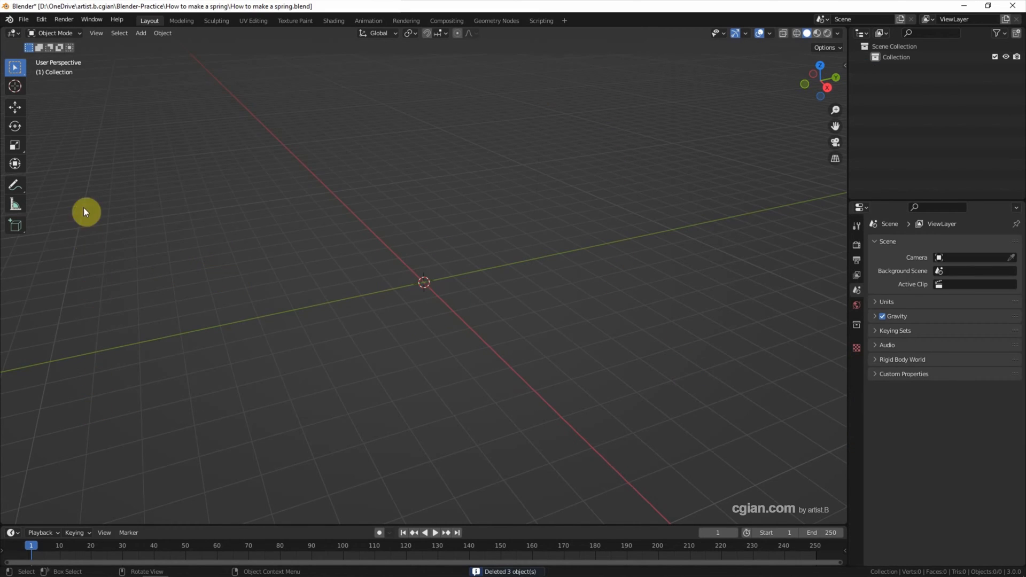
{"action": "left_click", "coordinate": [140, 32]}
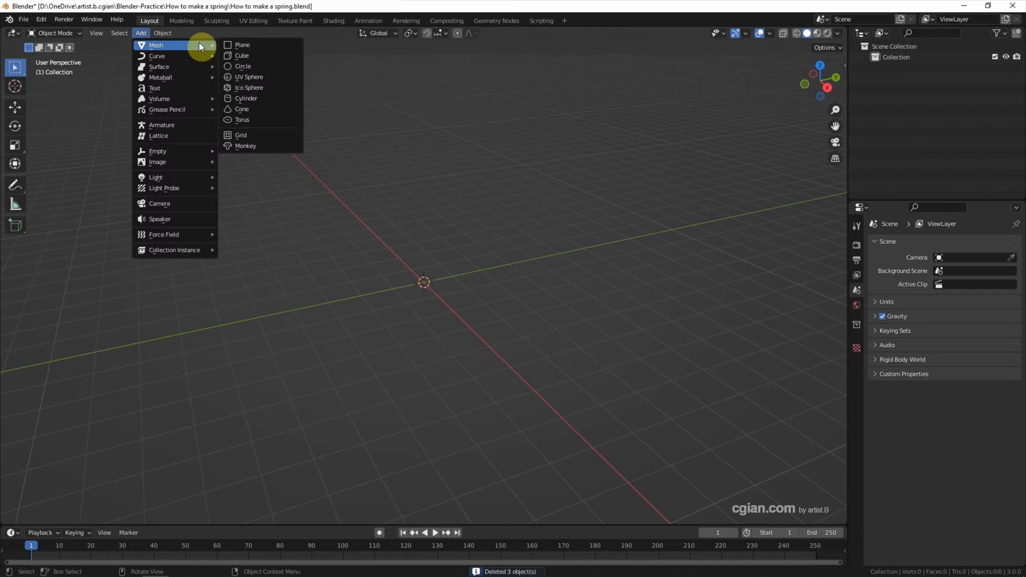
{"action": "left_click", "coordinate": [242, 65]}
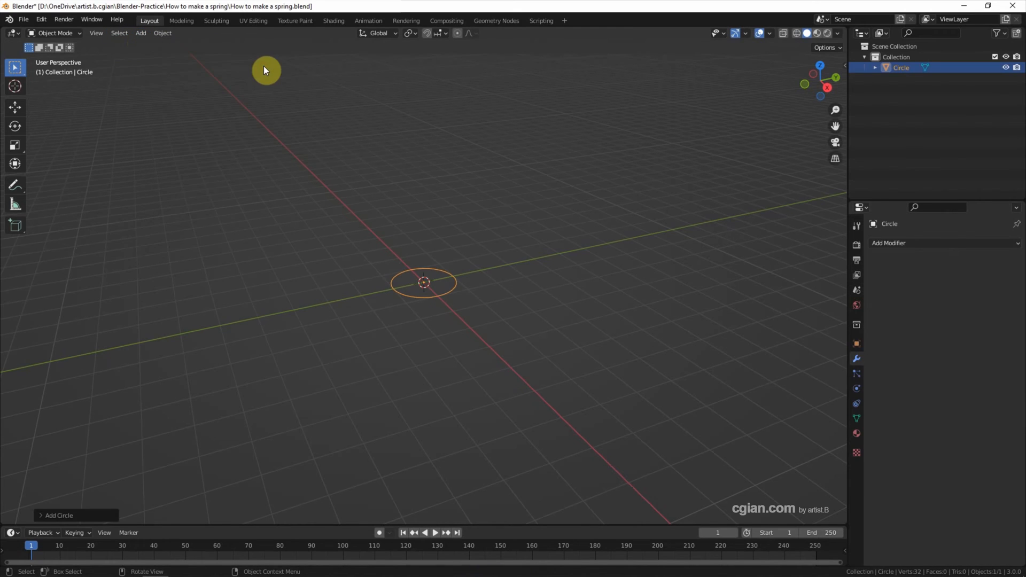
Step: In Edit Mode, offset the circle's vertices along X and rotate them 90° about X
{"action": "key", "text": "Tab"}
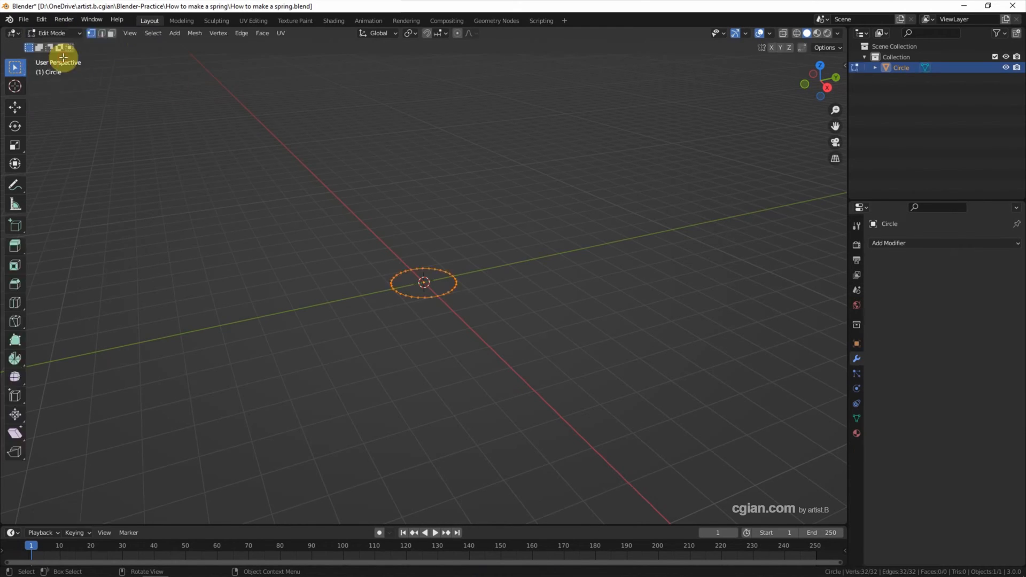
{"action": "left_click", "coordinate": [15, 107]}
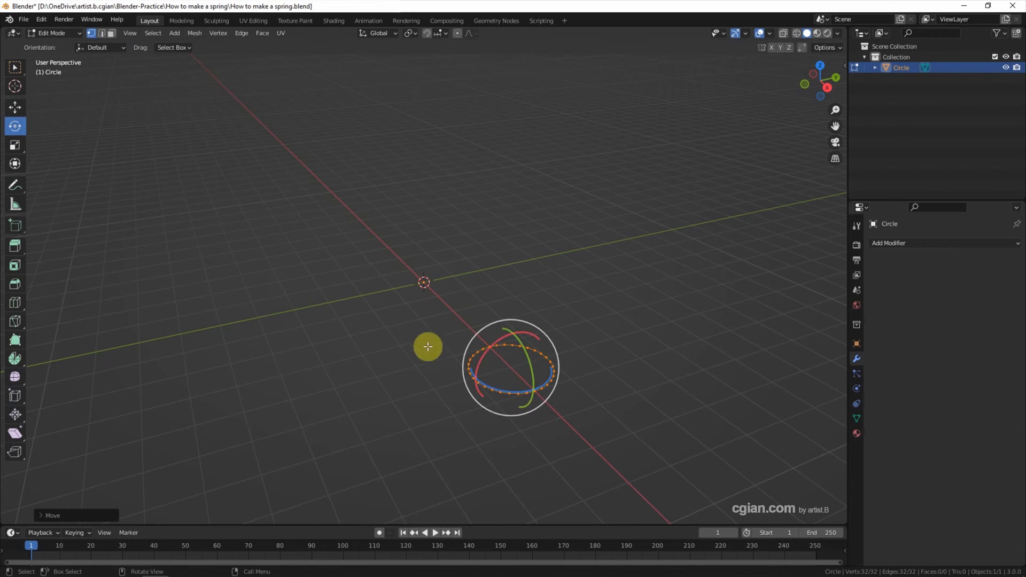
{"action": "left_click_drag", "start_coordinate": [427, 346], "coordinate": [198, 458]}
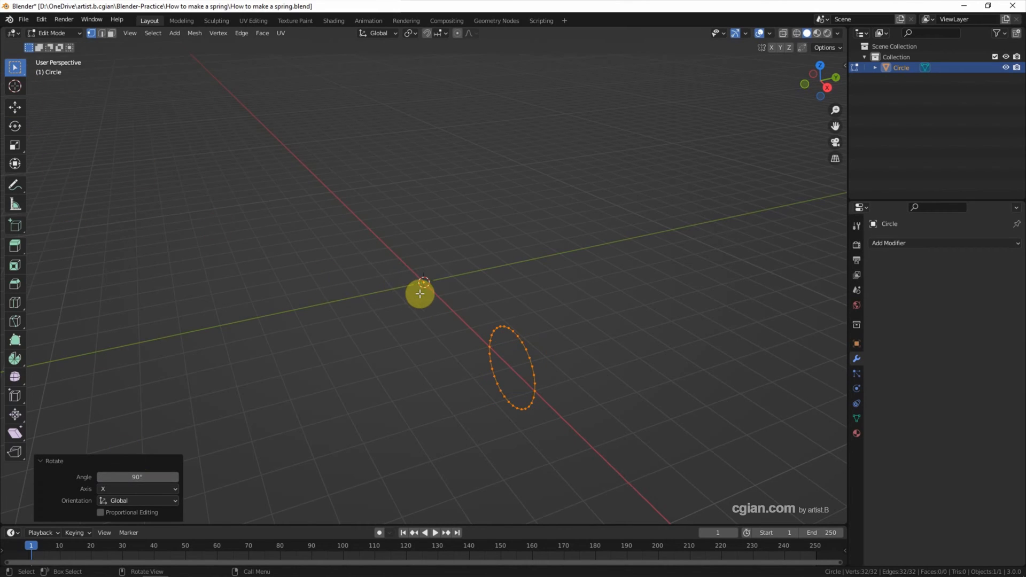
{"action": "mouse_move", "coordinate": [422, 295]}
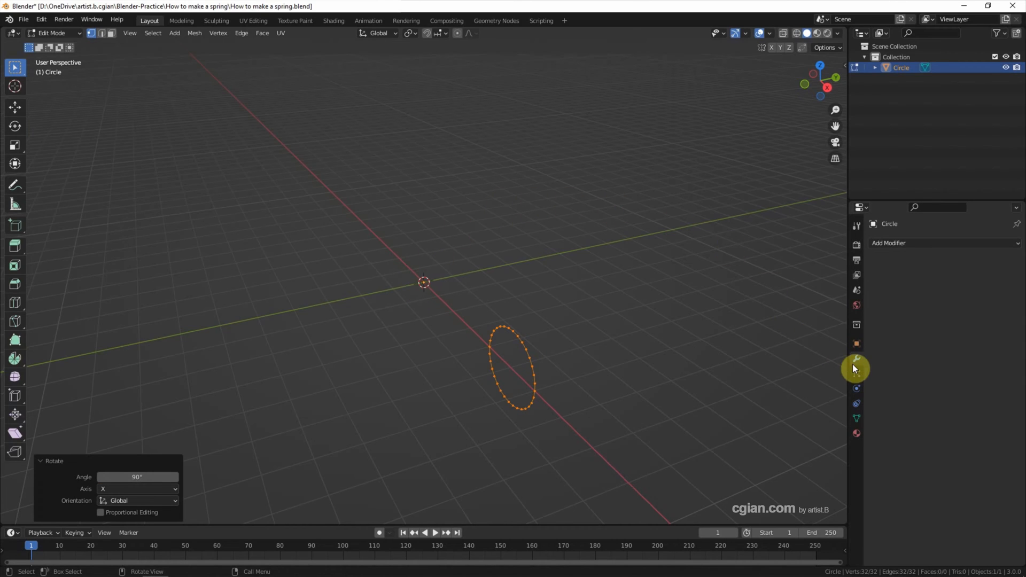
Step: Add a Screw modifier with a 3 m screw offset and 8 iterations
{"action": "left_click", "coordinate": [890, 242]}
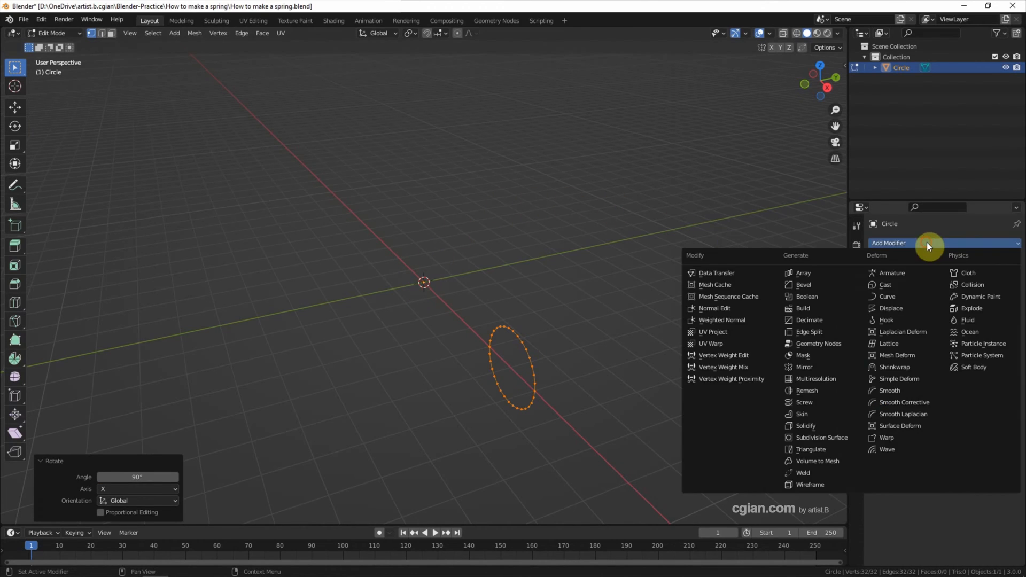
{"action": "mouse_move", "coordinate": [831, 405]}
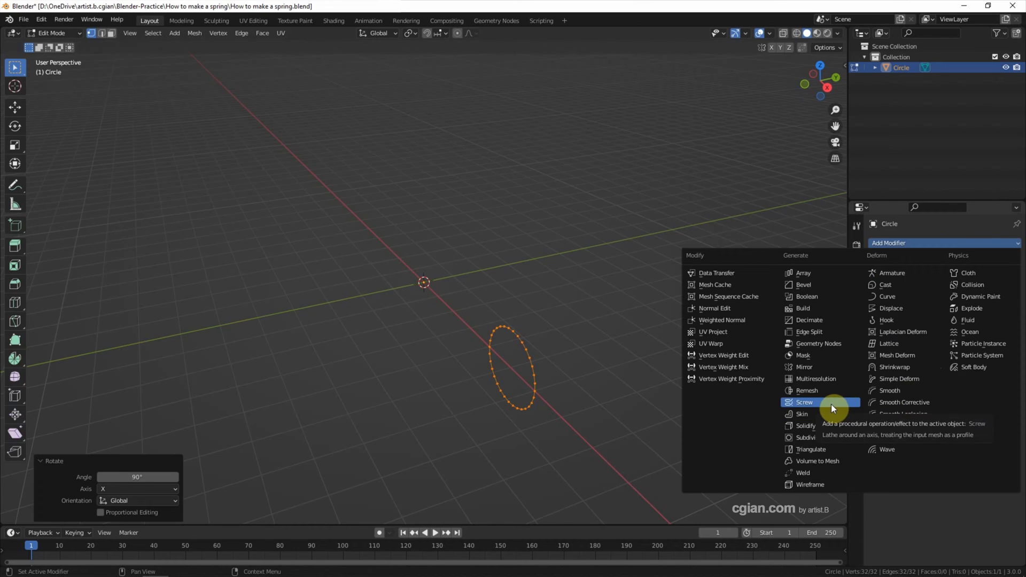
{"action": "left_click", "coordinate": [804, 402]}
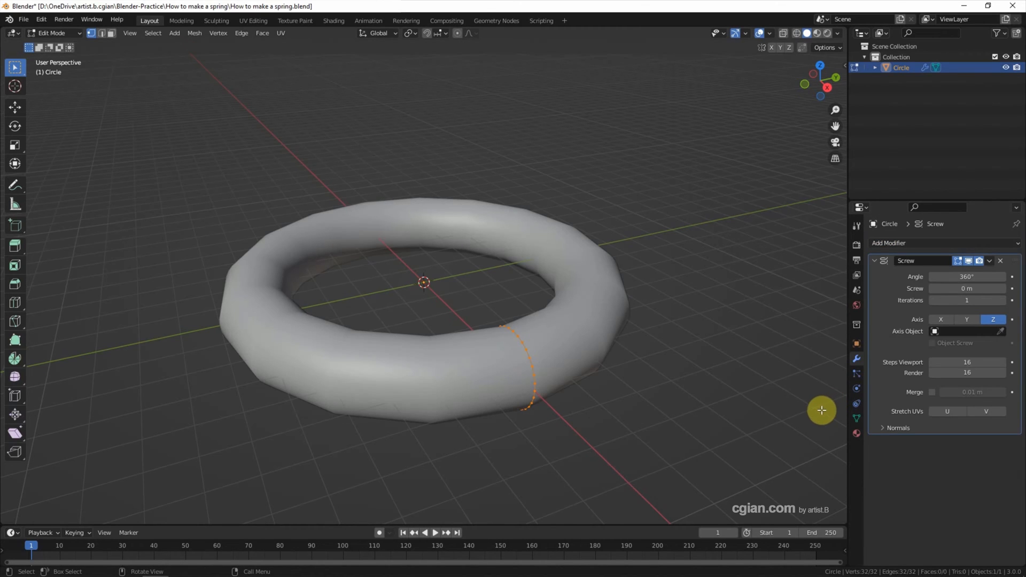
{"action": "left_click_drag", "start_coordinate": [966, 288], "coordinate": [988, 288]}
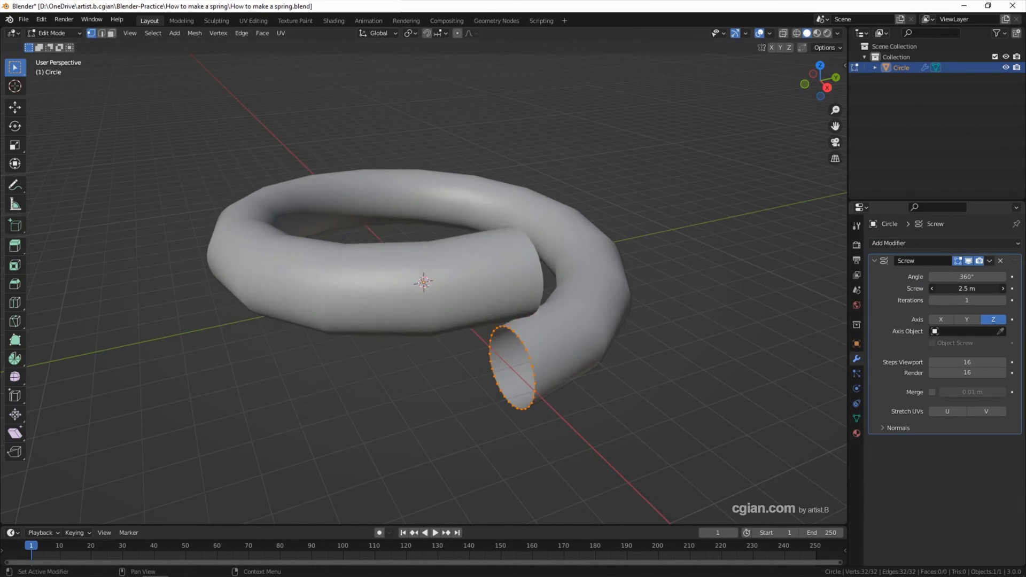
{"action": "left_click_drag", "start_coordinate": [966, 288], "coordinate": [949, 289]}
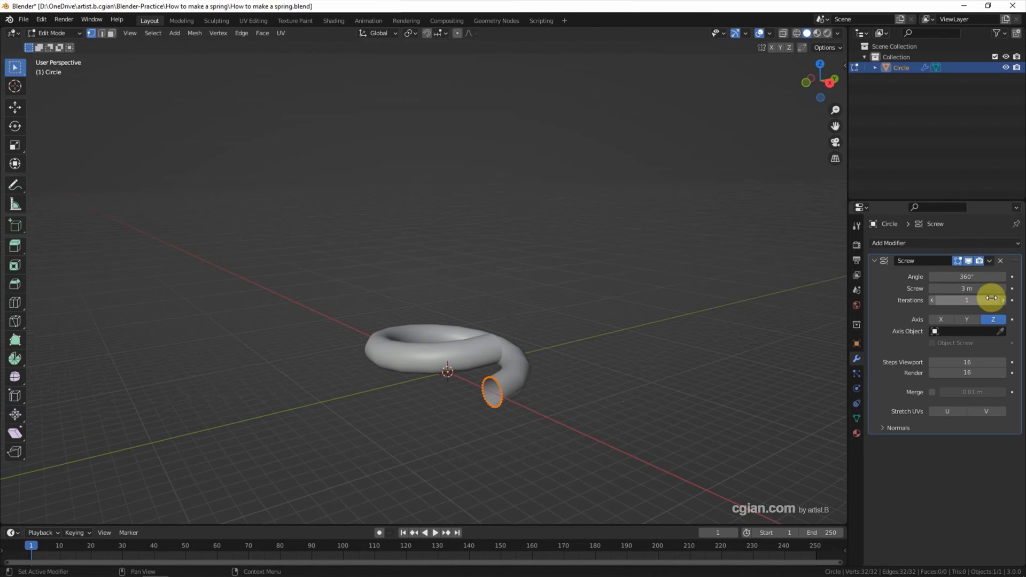
{"action": "left_click_drag", "start_coordinate": [967, 299], "coordinate": [1004, 300]}
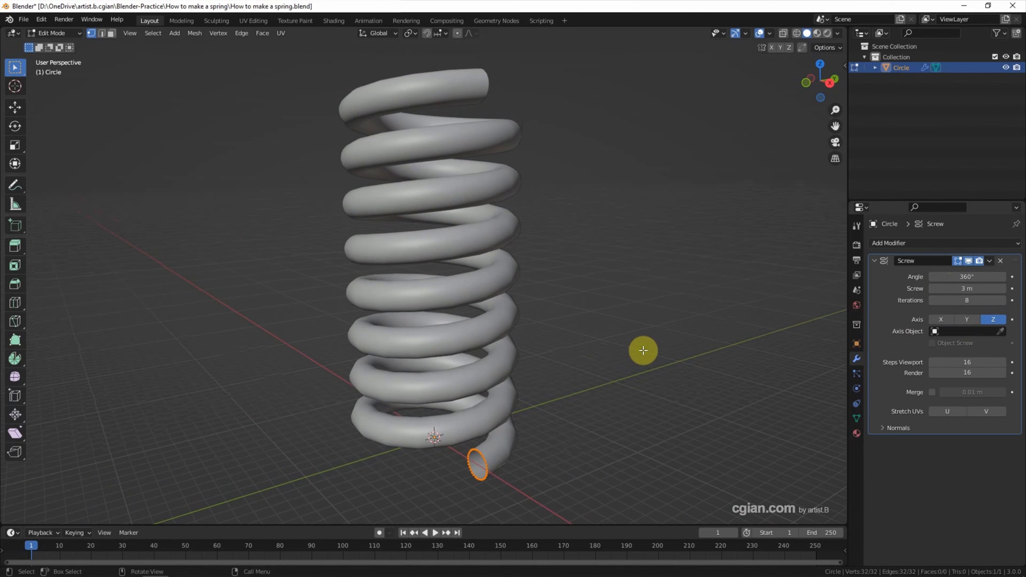
Step: Move the profile circle nearer the axis, scale it down, and return to Object Mode
{"action": "left_click", "coordinate": [15, 107]}
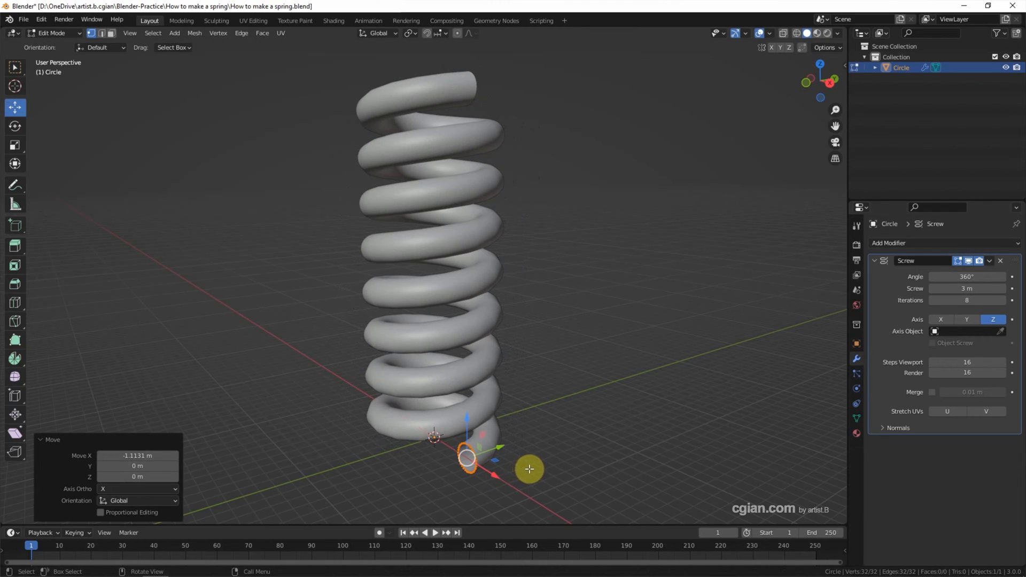
{"action": "key", "text": "s"}
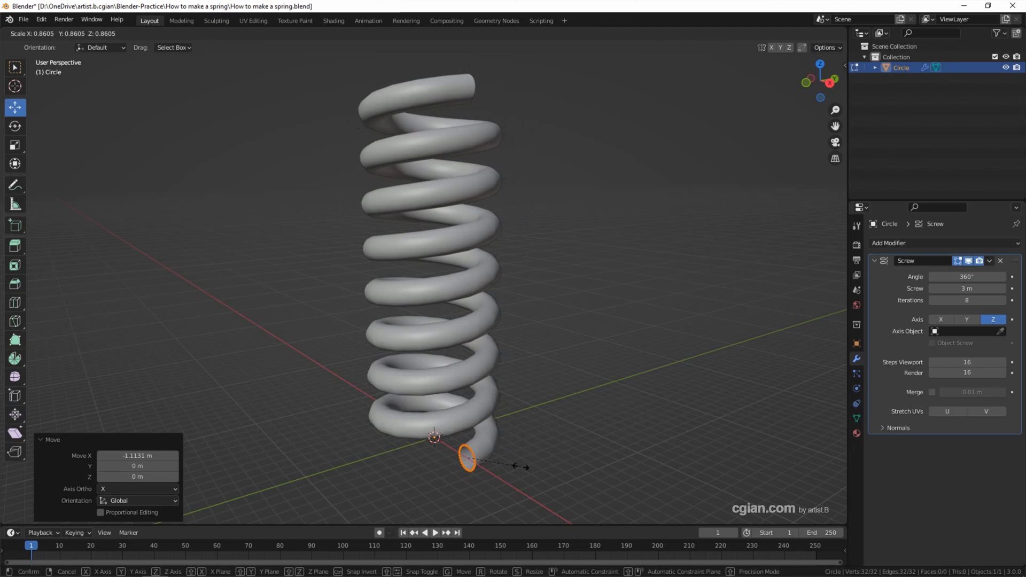
{"action": "key", "text": "Tab"}
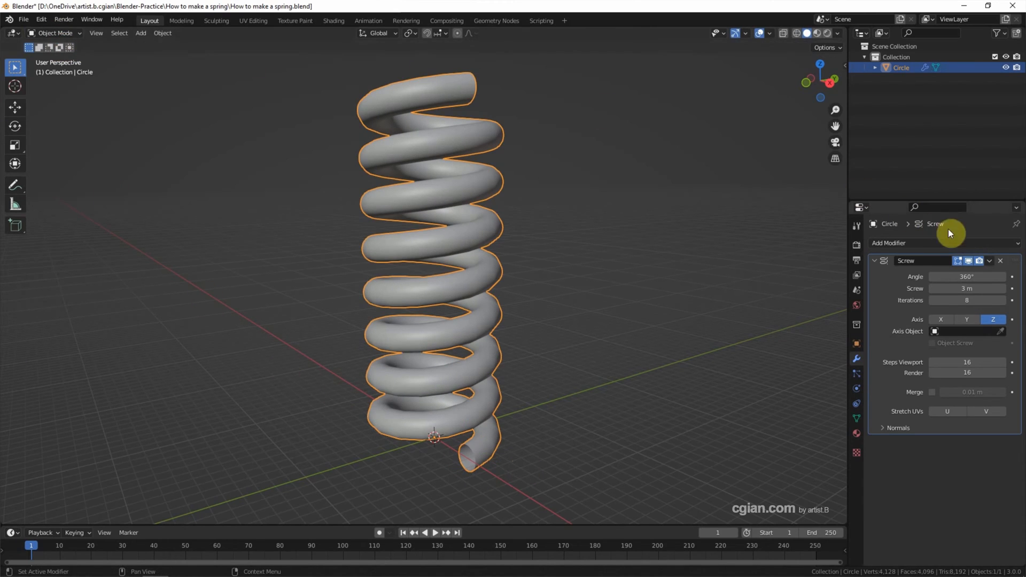
Step: Apply the Screw modifier and switch the spring into Edit Mode
{"action": "left_click", "coordinate": [1000, 261]}
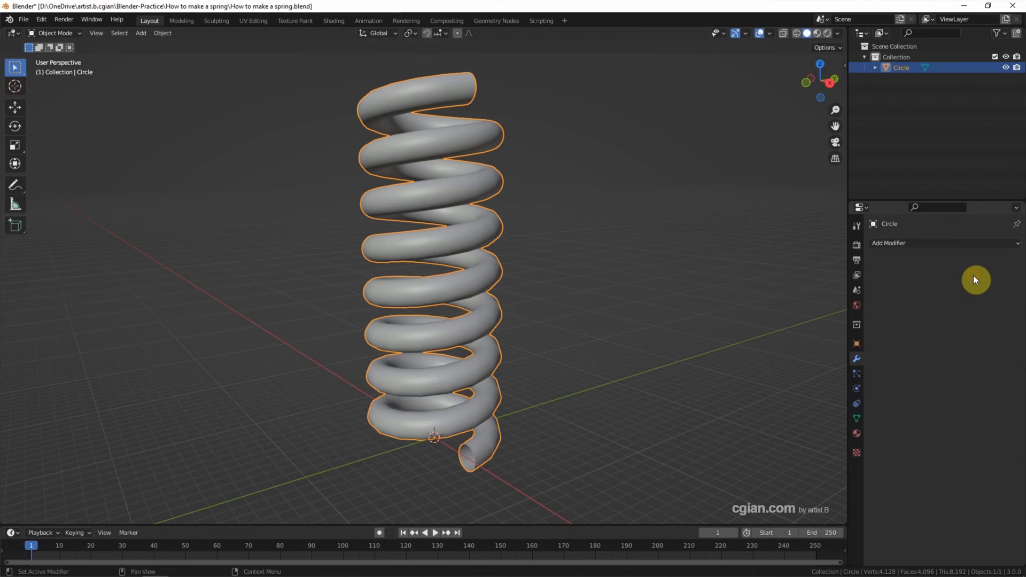
{"action": "mouse_move", "coordinate": [465, 464]}
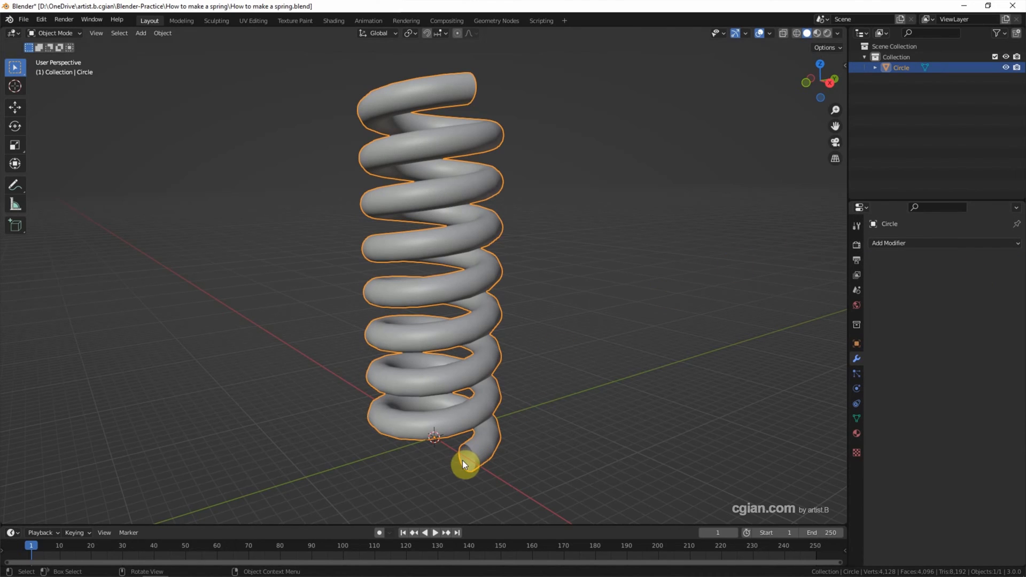
{"action": "left_click", "coordinate": [56, 33]}
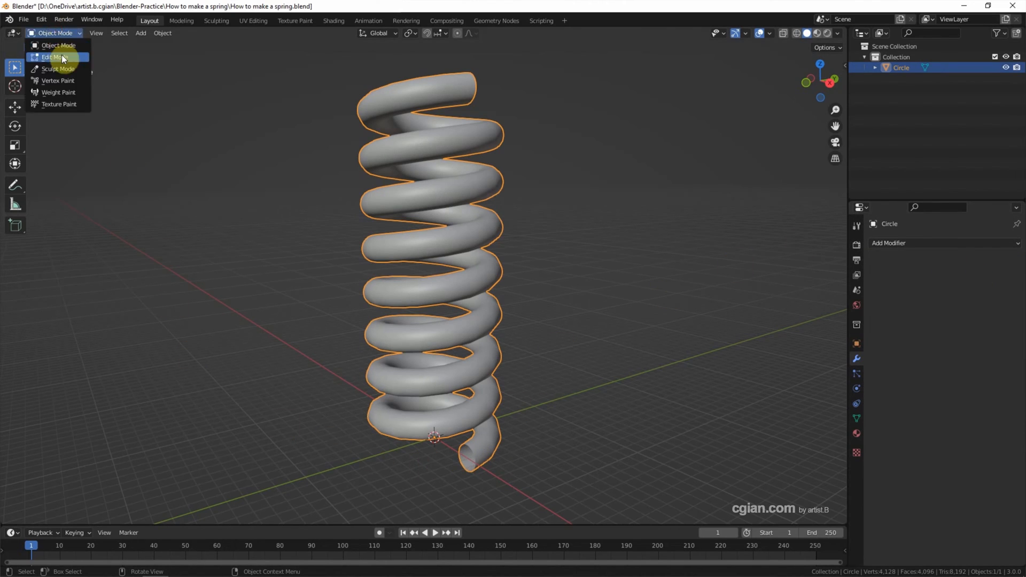
{"action": "left_click", "coordinate": [55, 57]}
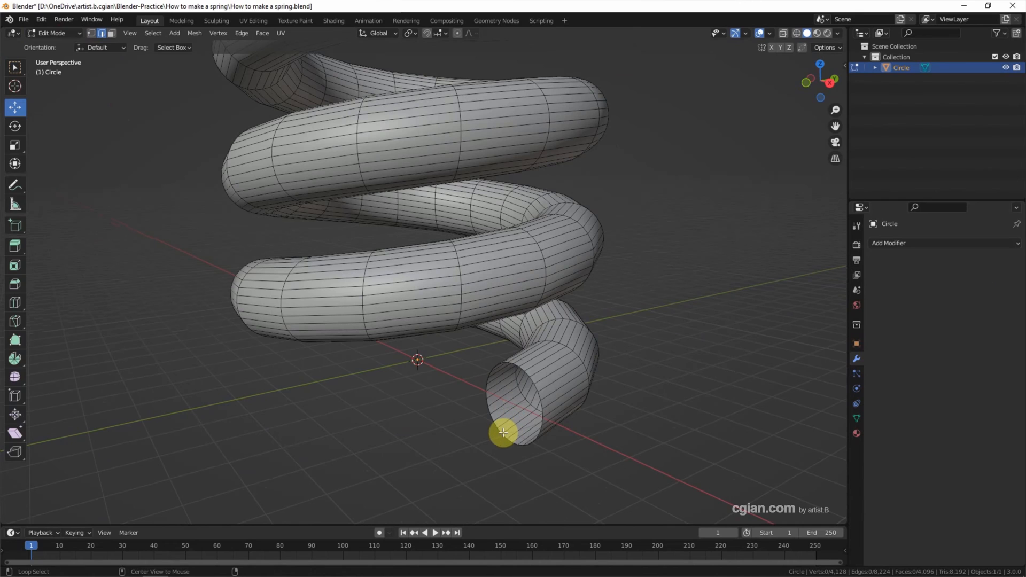
Step: Grid Fill the bottom and top edge loops, then Tab back to Object Mode
{"action": "left_click", "coordinate": [502, 432]}
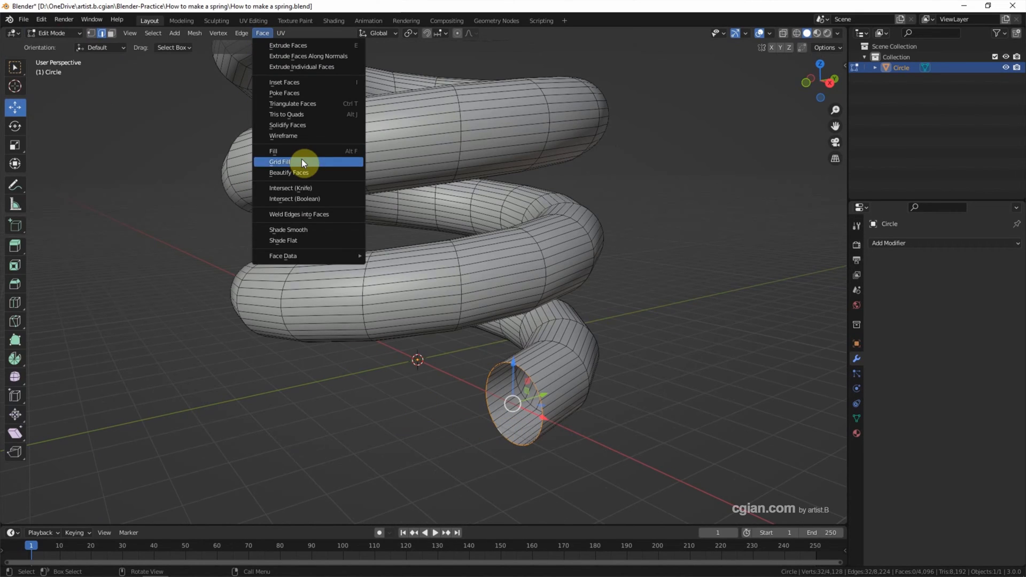
{"action": "left_click", "coordinate": [279, 161]}
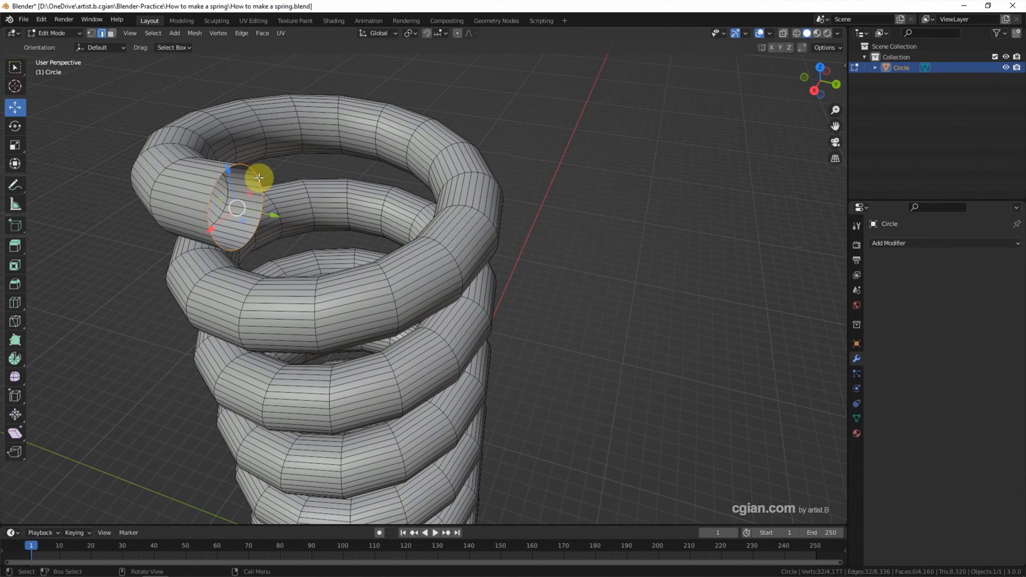
{"action": "left_click", "coordinate": [262, 32]}
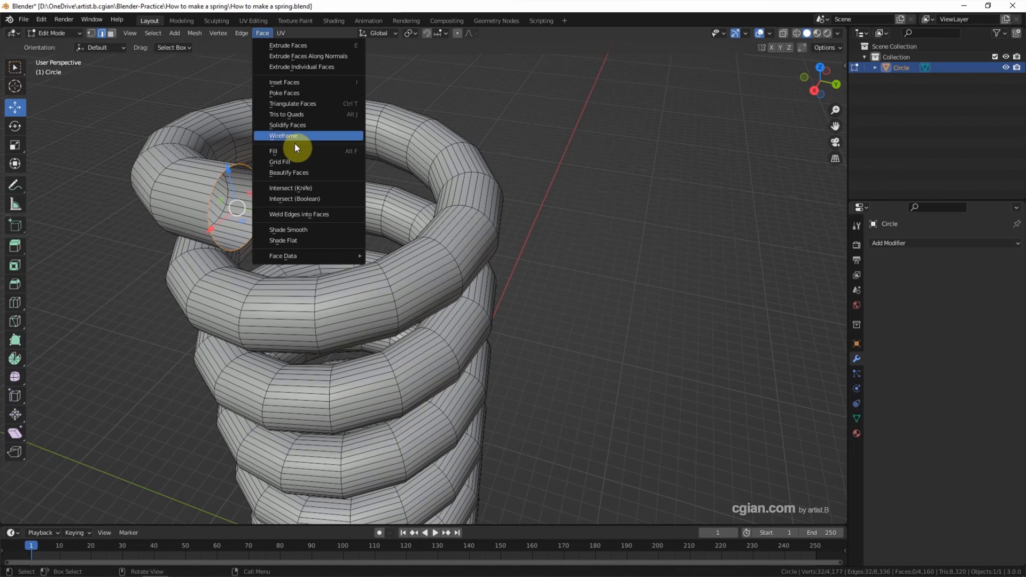
{"action": "left_click", "coordinate": [279, 161]}
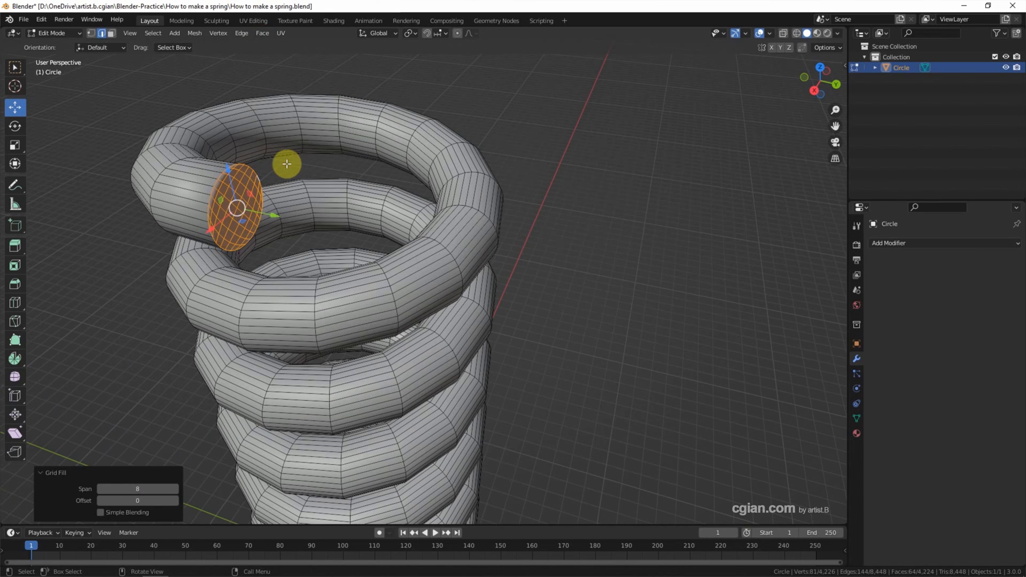
{"action": "key", "text": "Tab"}
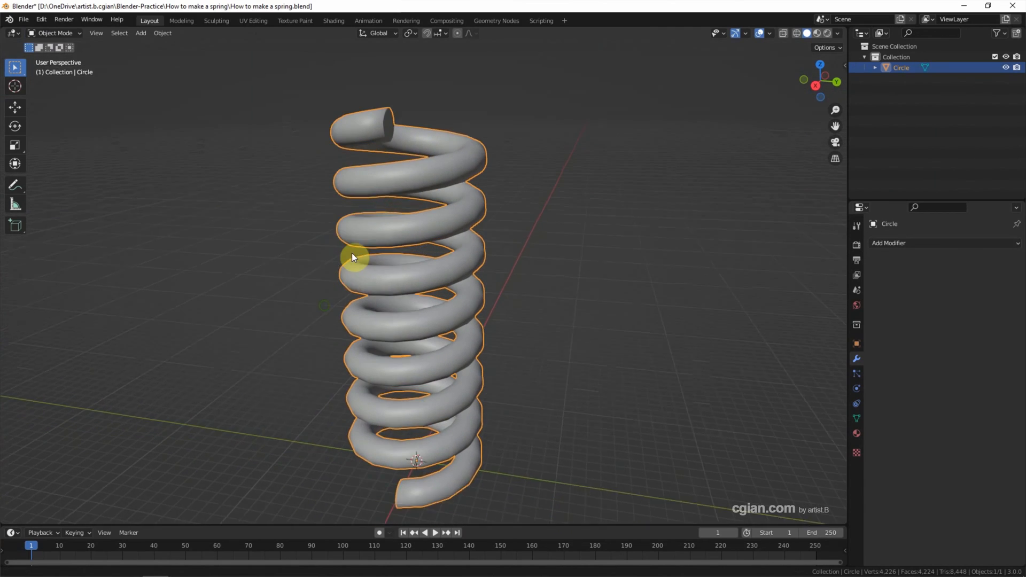
Step: Orbit the view and switch the spring to Material Preview shading
{"action": "left_click_drag", "start_coordinate": [356, 257], "coordinate": [363, 248]}
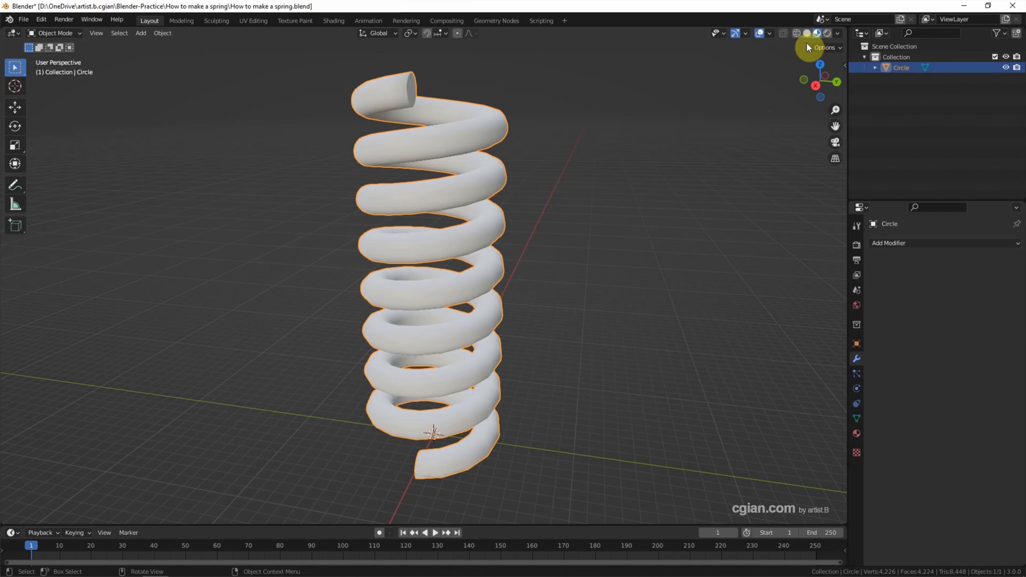
{"action": "mouse_move", "coordinate": [856, 437]}
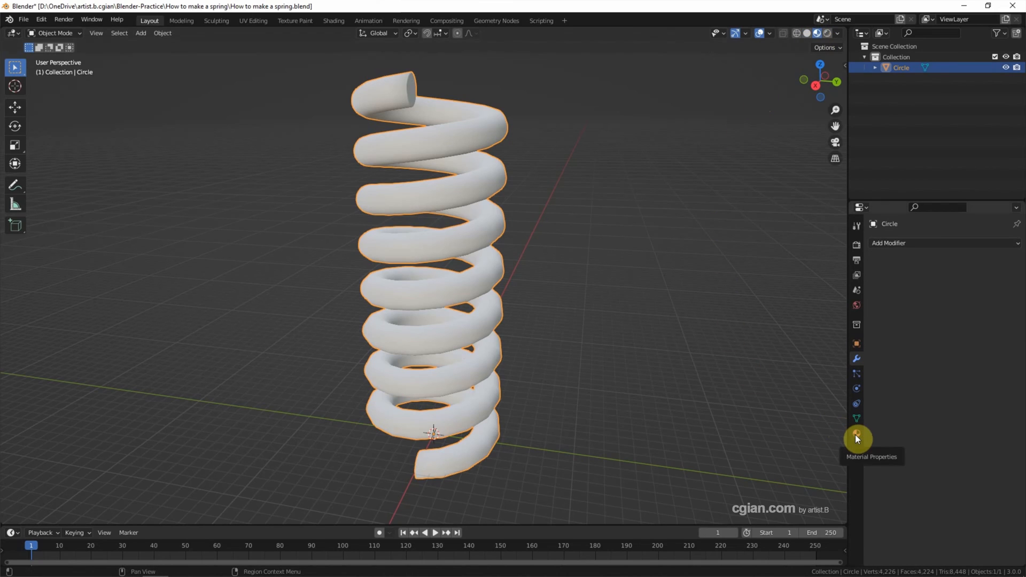
Step: Create a new material and lower its base colour value to about 0.38 gray
{"action": "left_click", "coordinate": [856, 432]}
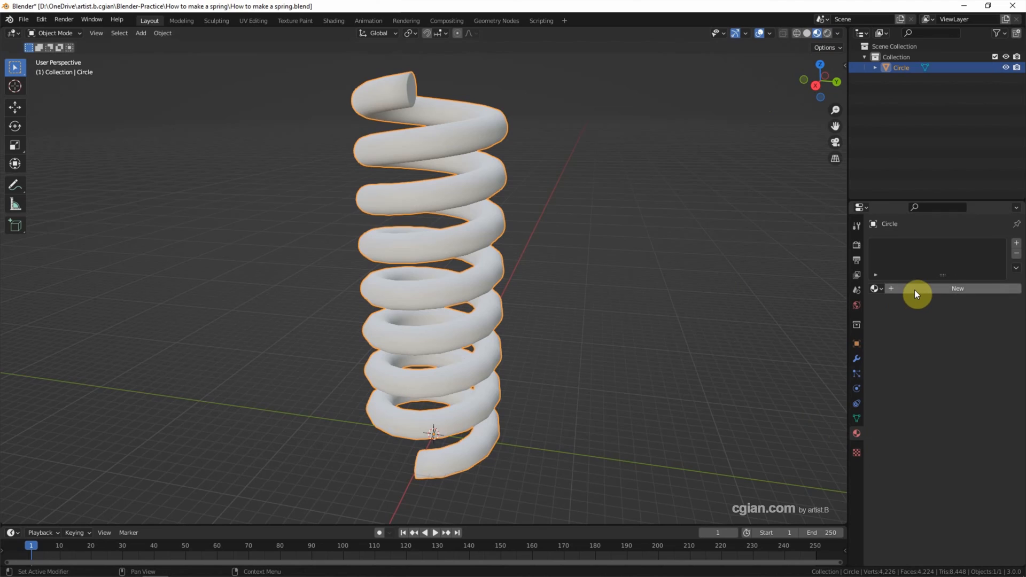
{"action": "left_click", "coordinate": [957, 289]}
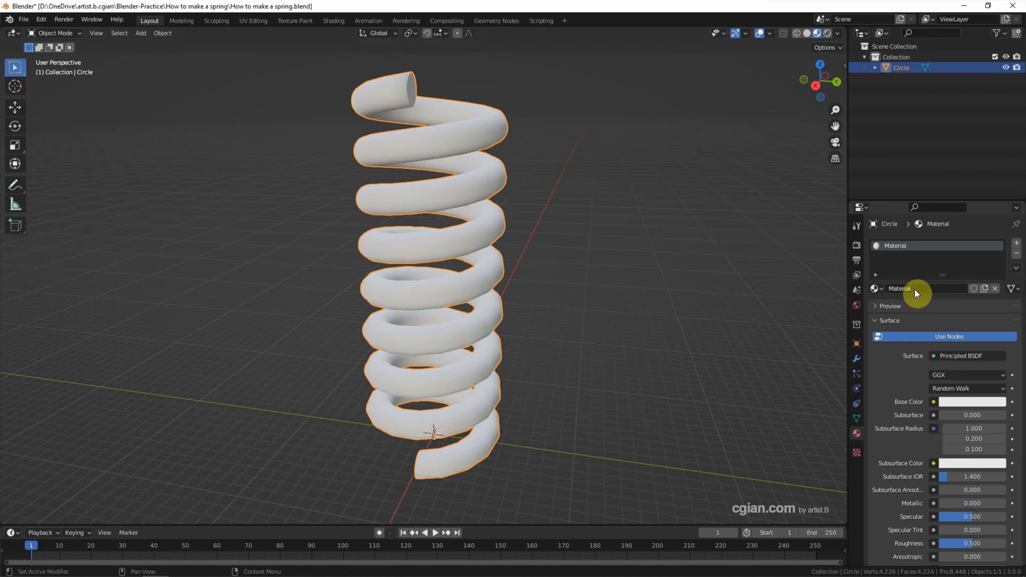
{"action": "mouse_move", "coordinate": [921, 362]}
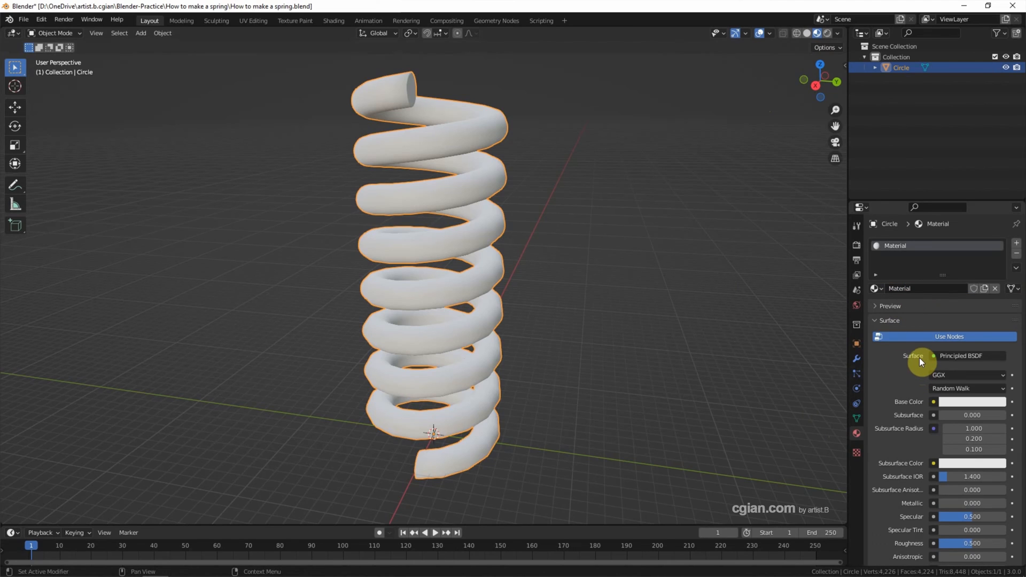
{"action": "mouse_move", "coordinate": [909, 402]}
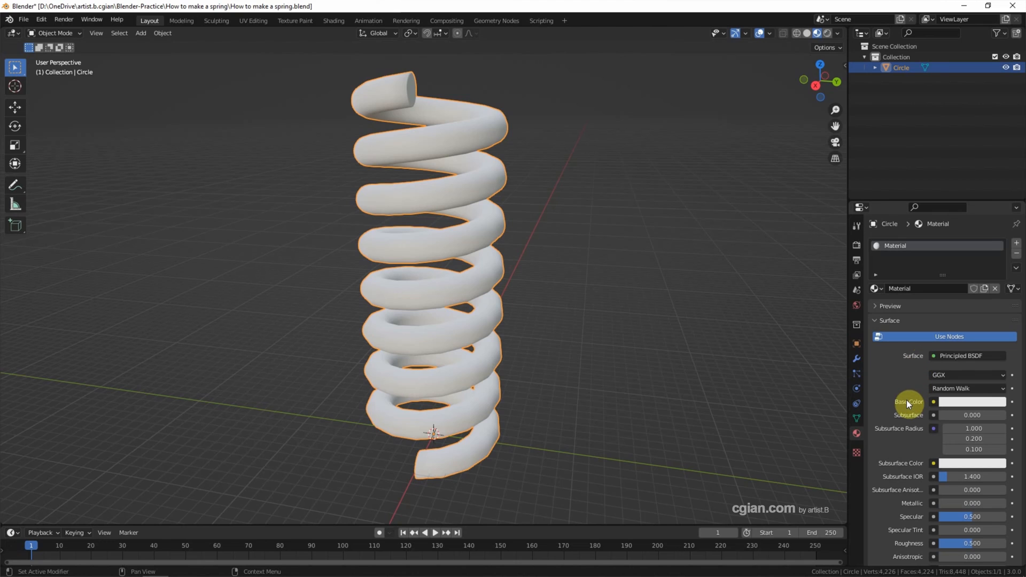
{"action": "left_click", "coordinate": [971, 401]}
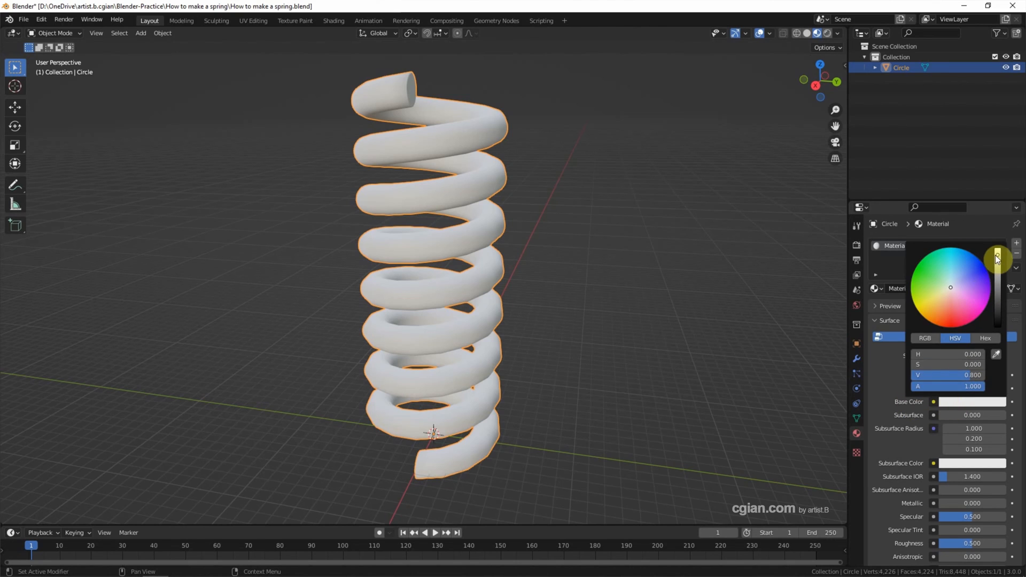
{"action": "left_click_drag", "start_coordinate": [997, 257], "coordinate": [997, 275]}
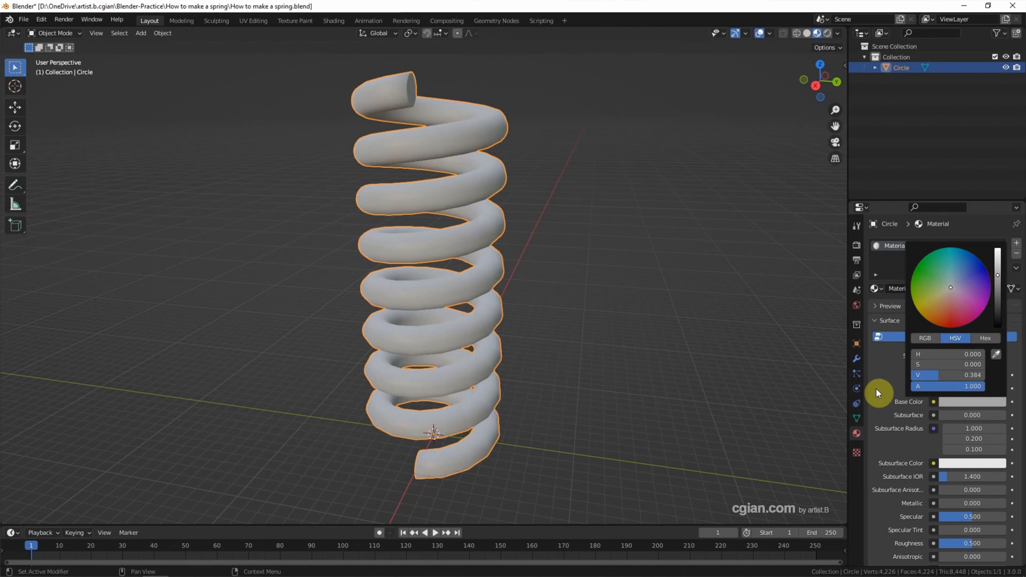